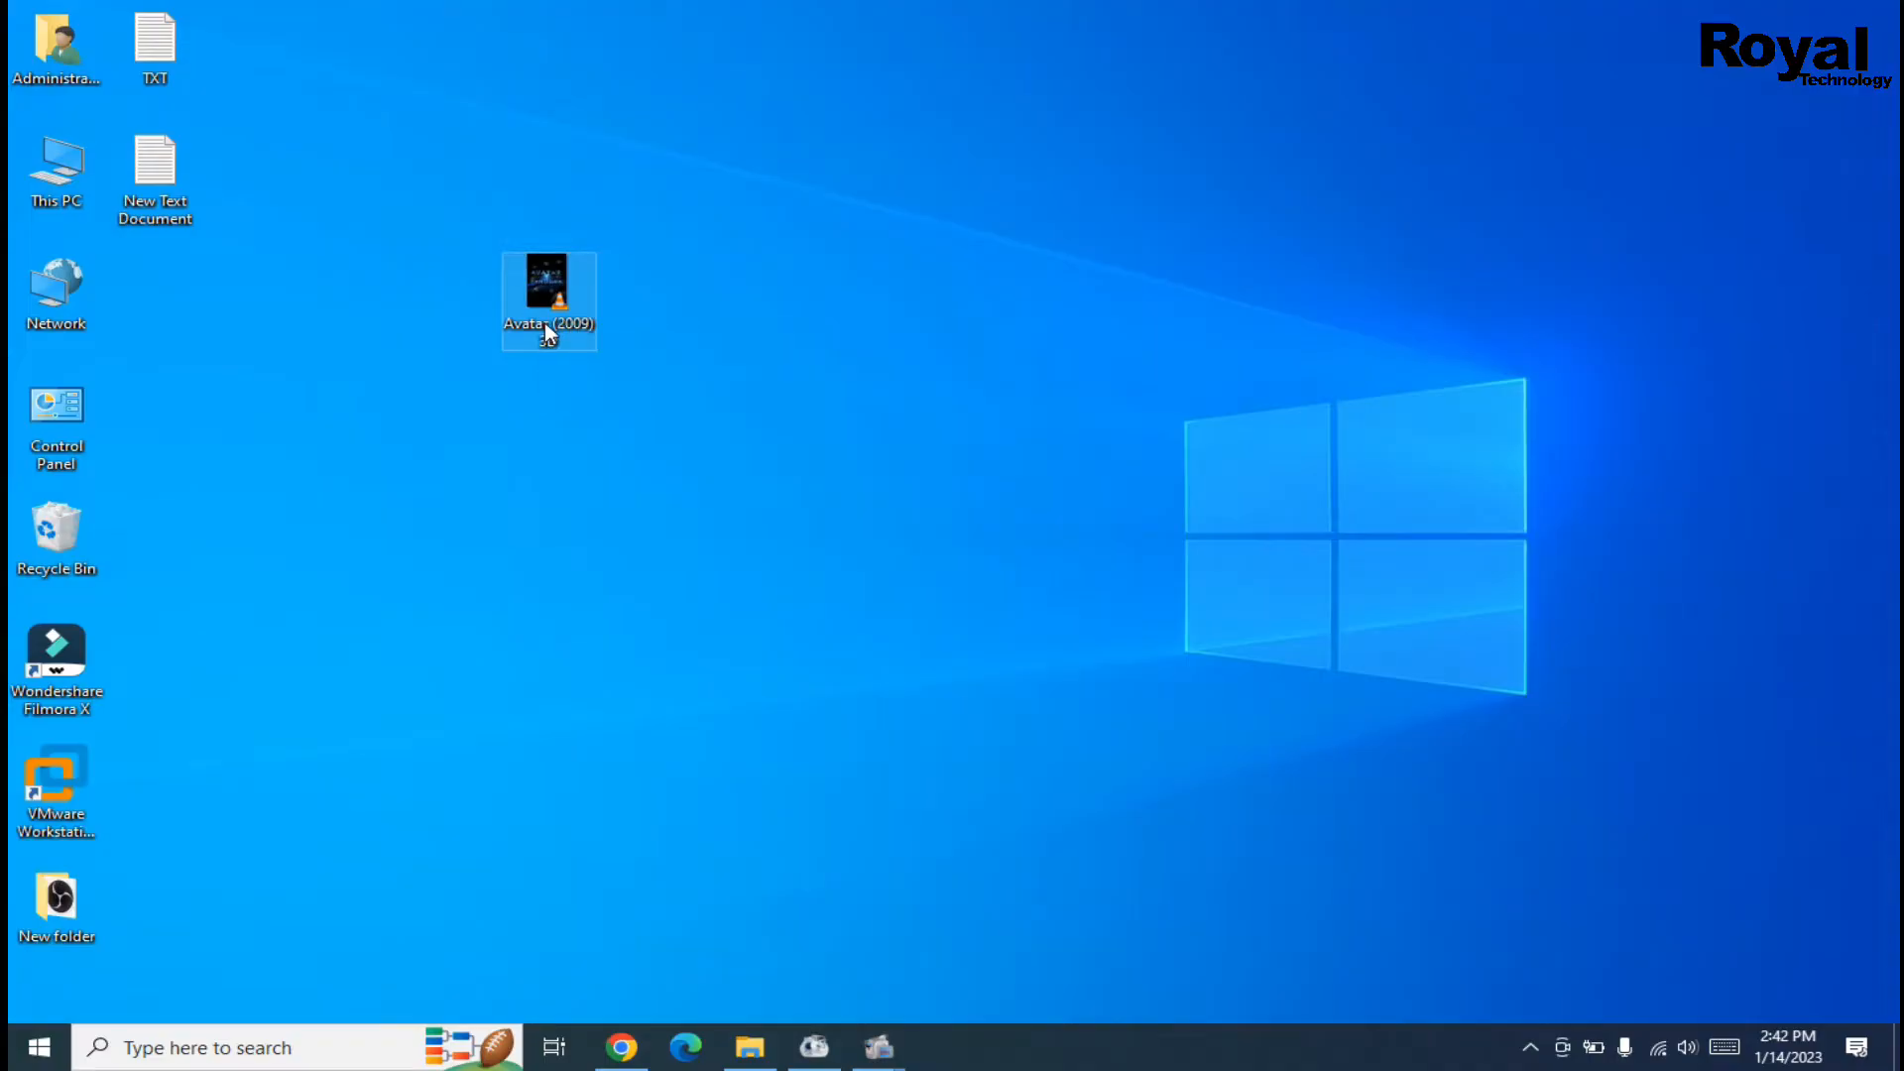
# Open the Avatar (2009) side-by-side 3D movie from the desktop in VLC.
pyautogui.doubleClick(547, 293)
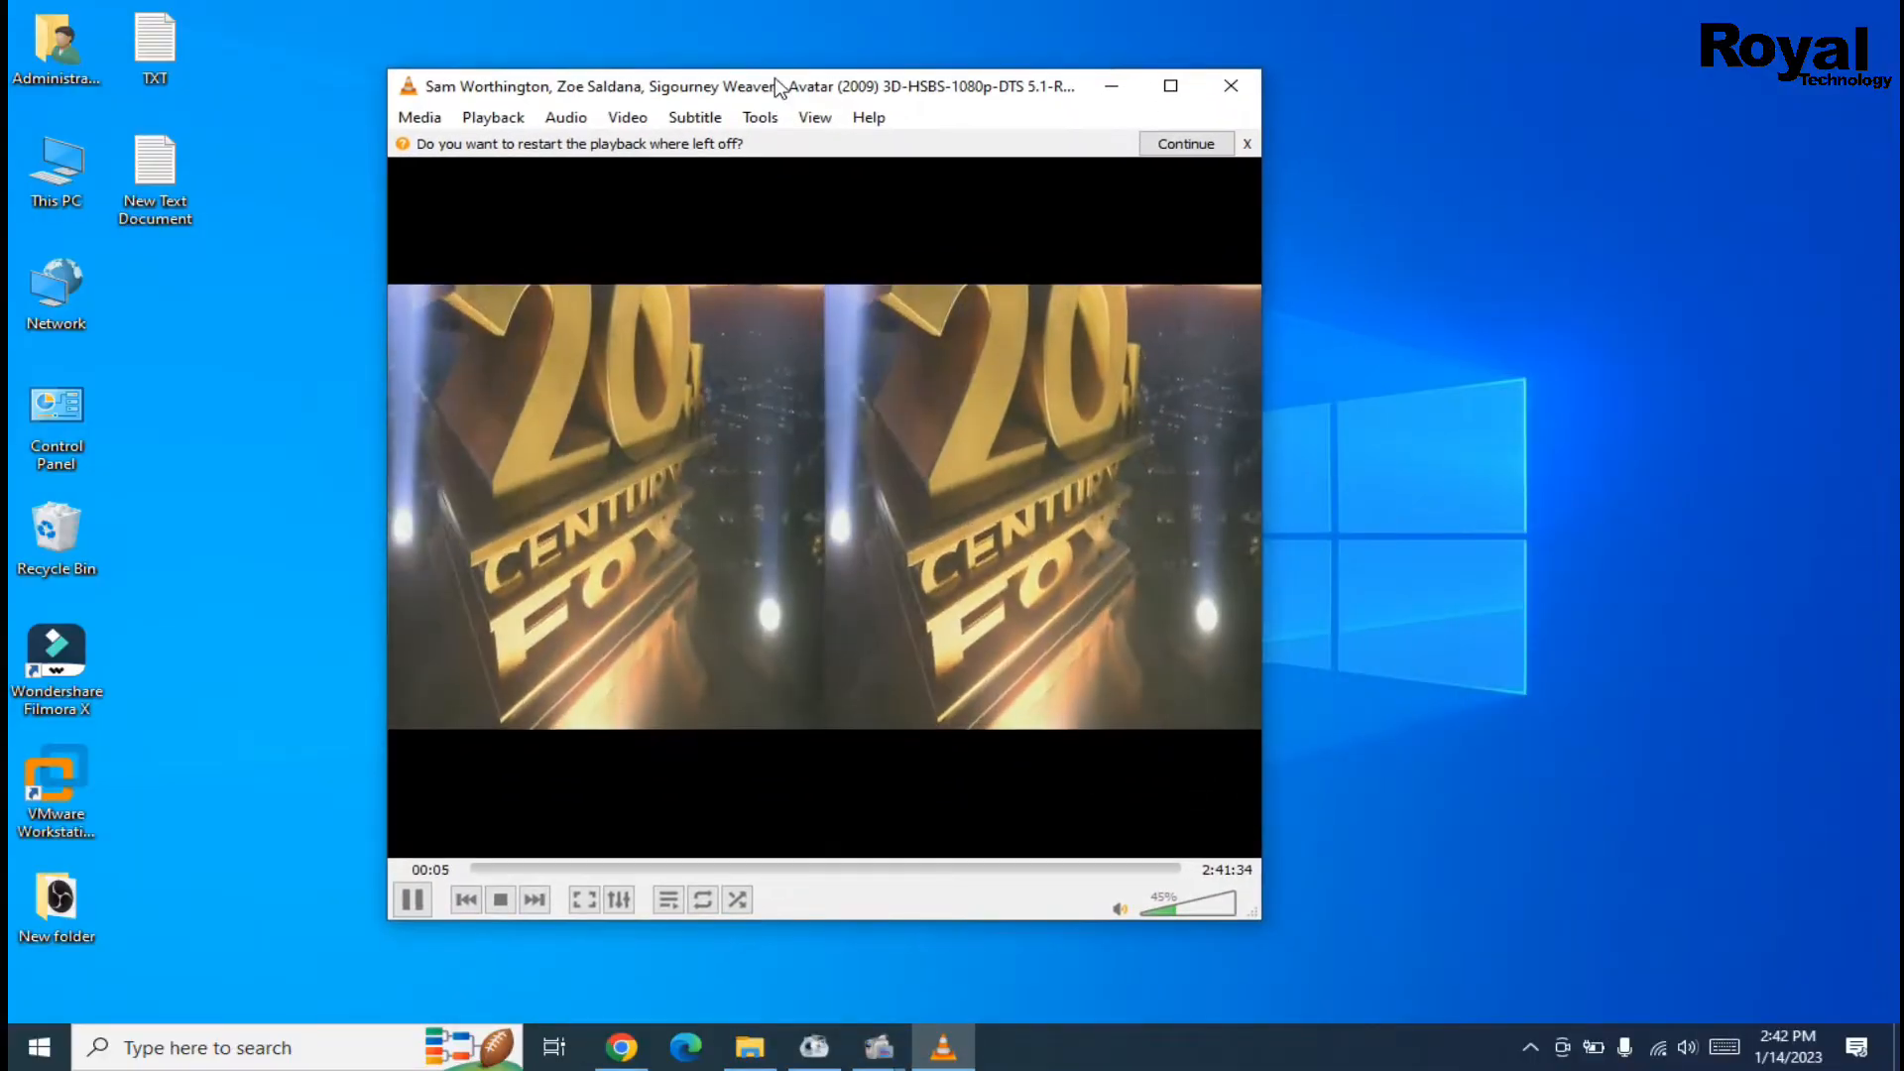
# Dismiss the resume prompt, seek to about 31:00, and open Tools > Effects and Filters.
pyautogui.click(1186, 142)
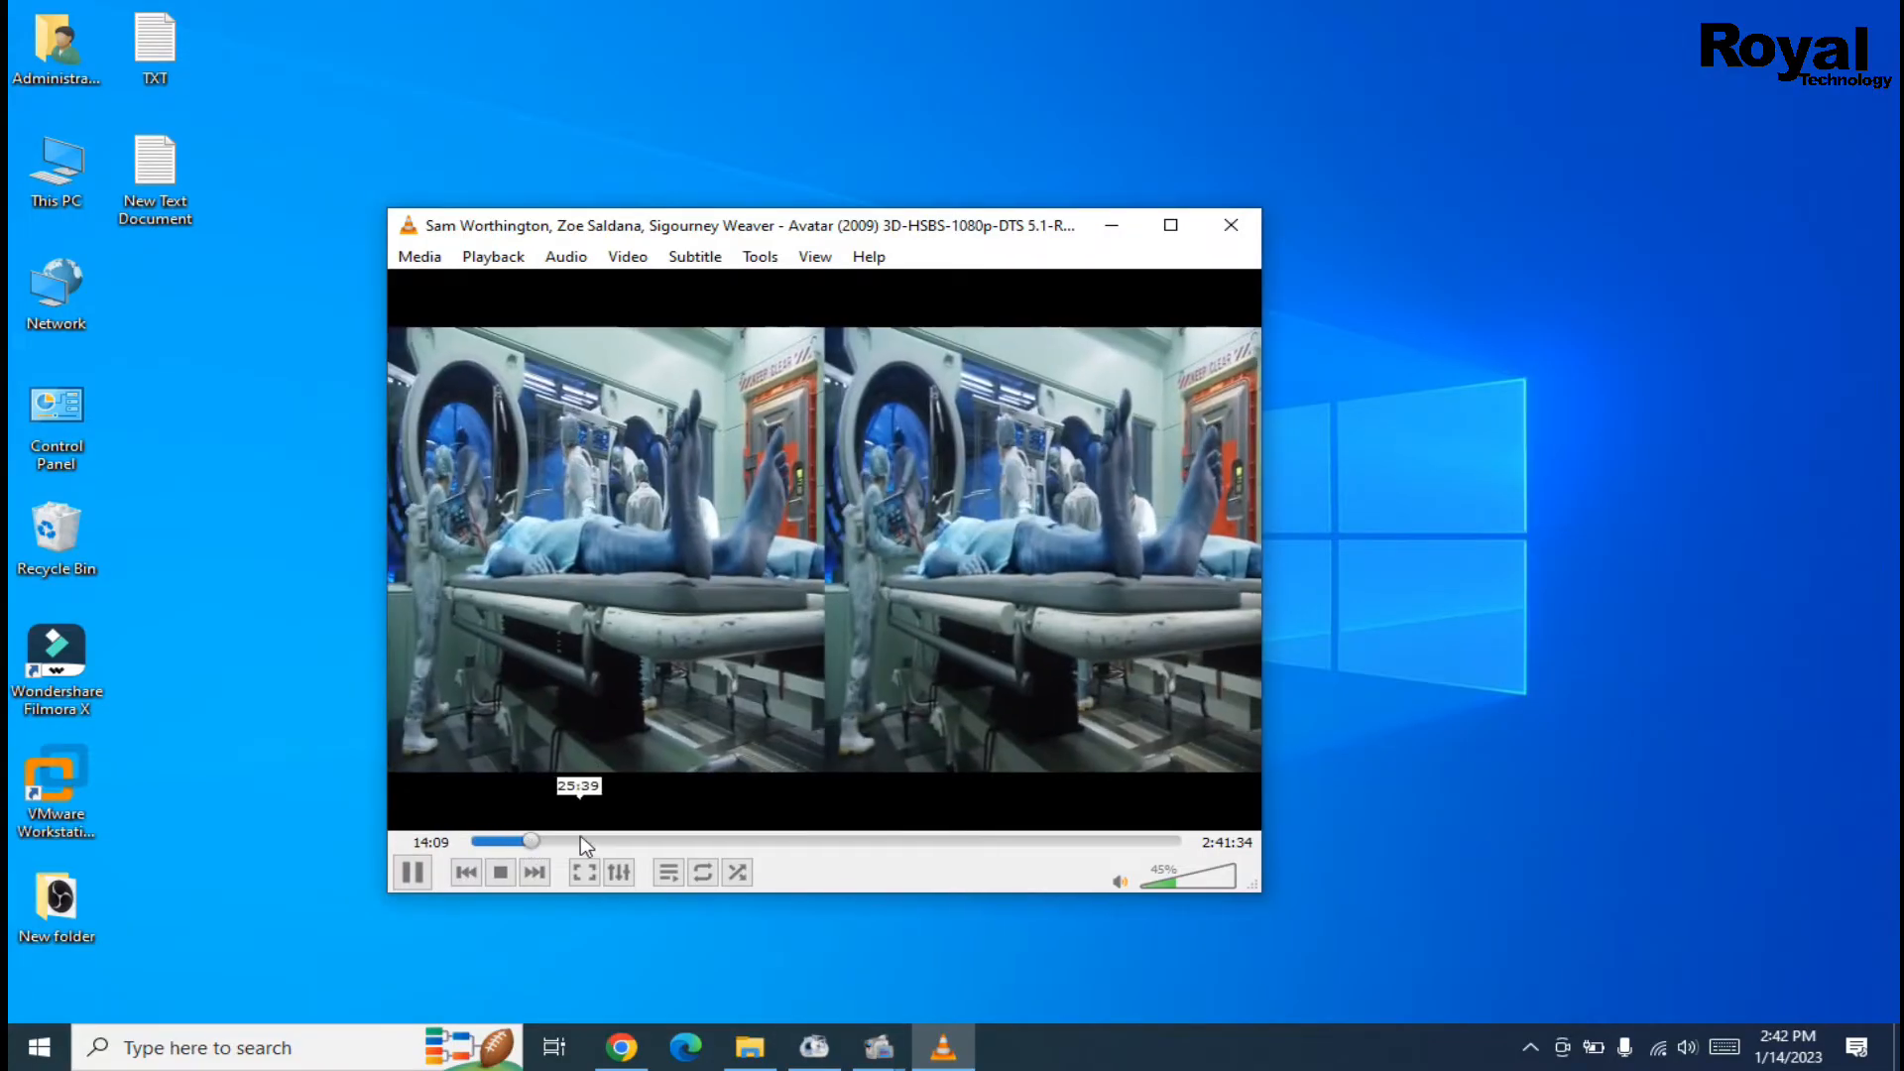
pyautogui.click(412, 872)
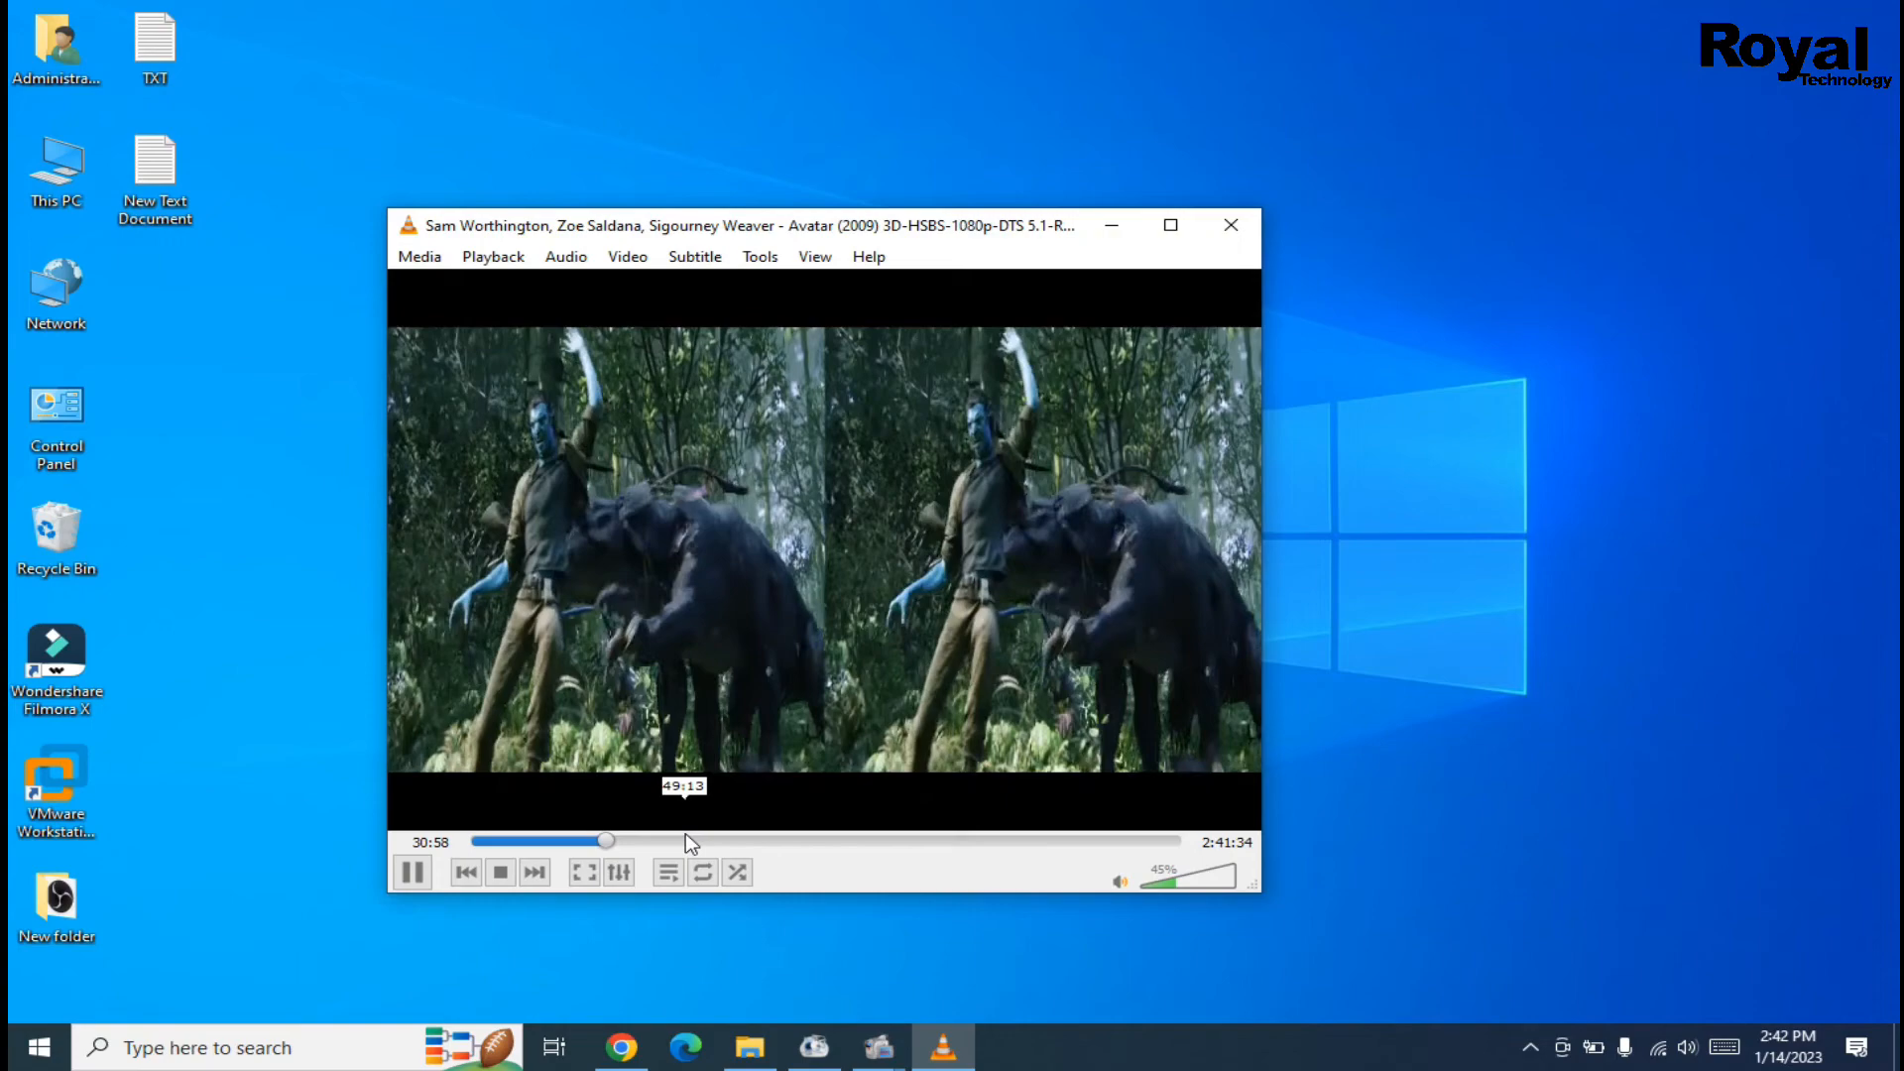
pyautogui.click(412, 872)
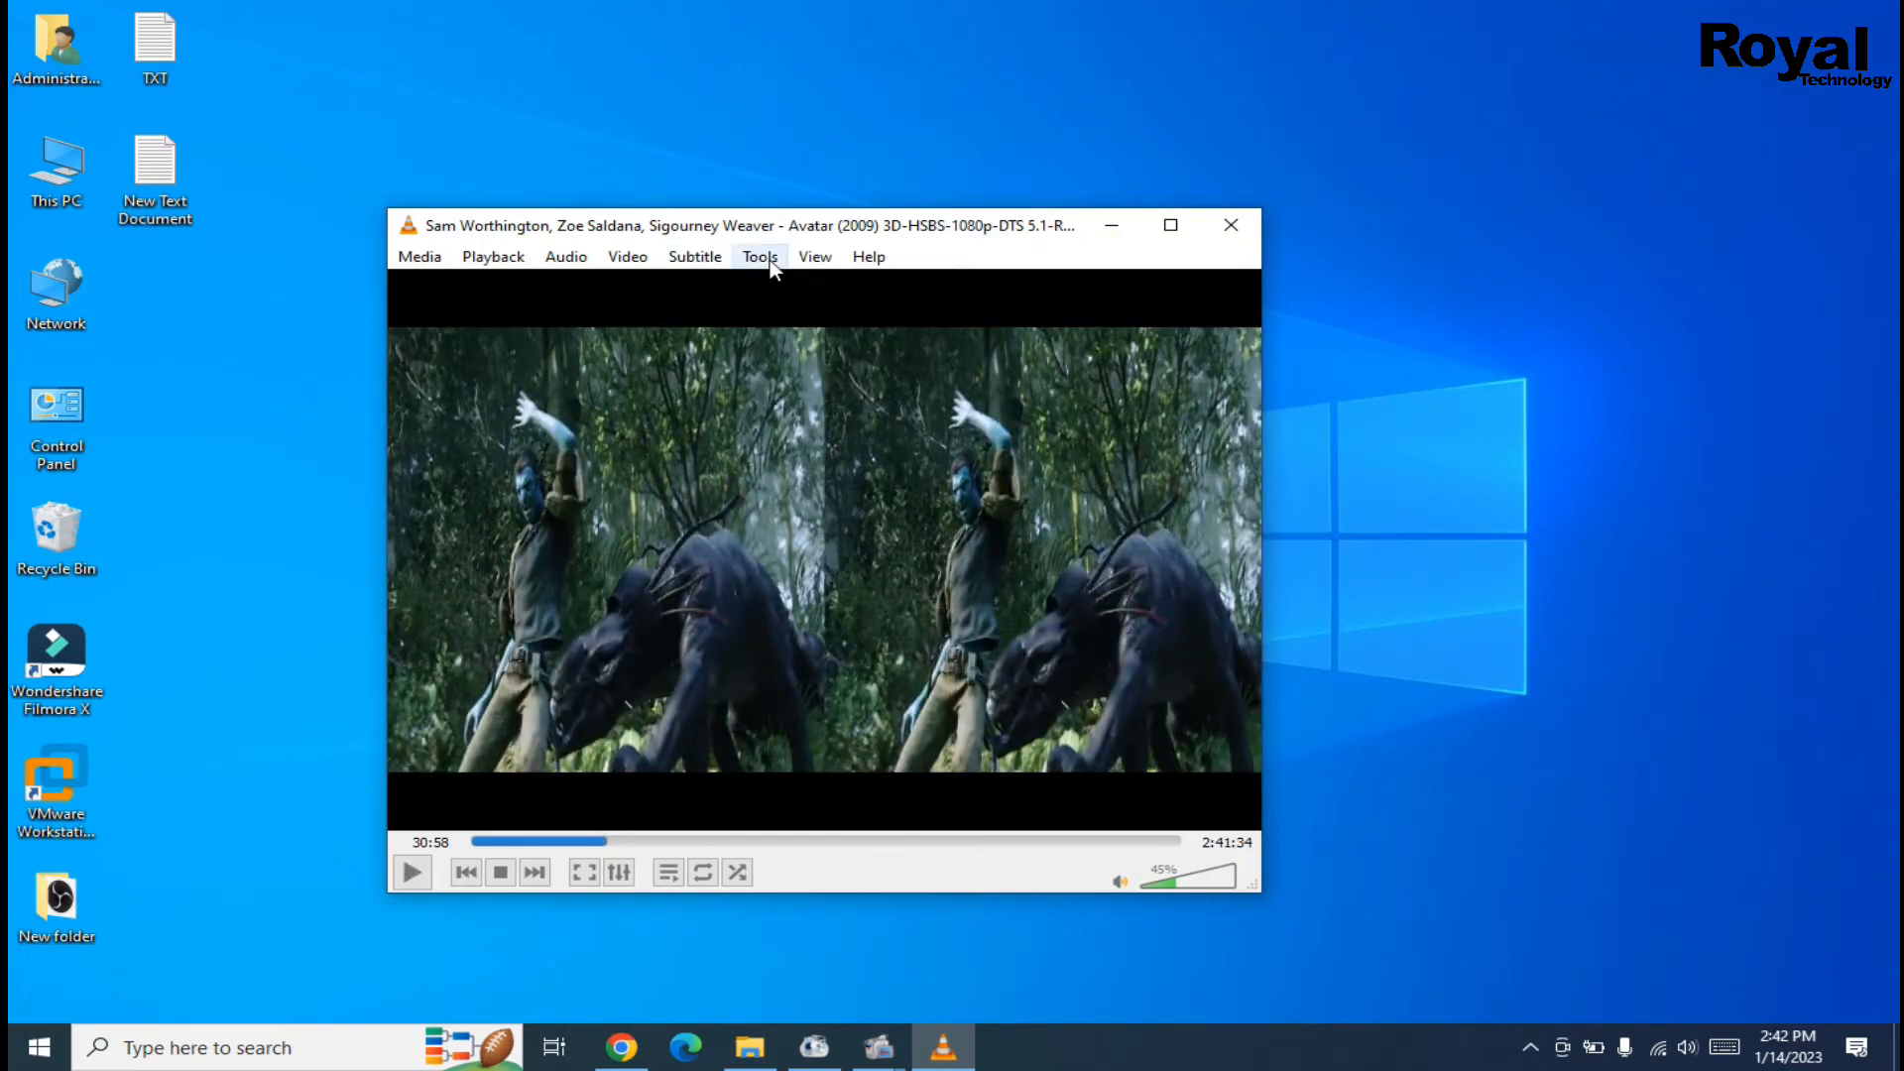
pyautogui.click(412, 872)
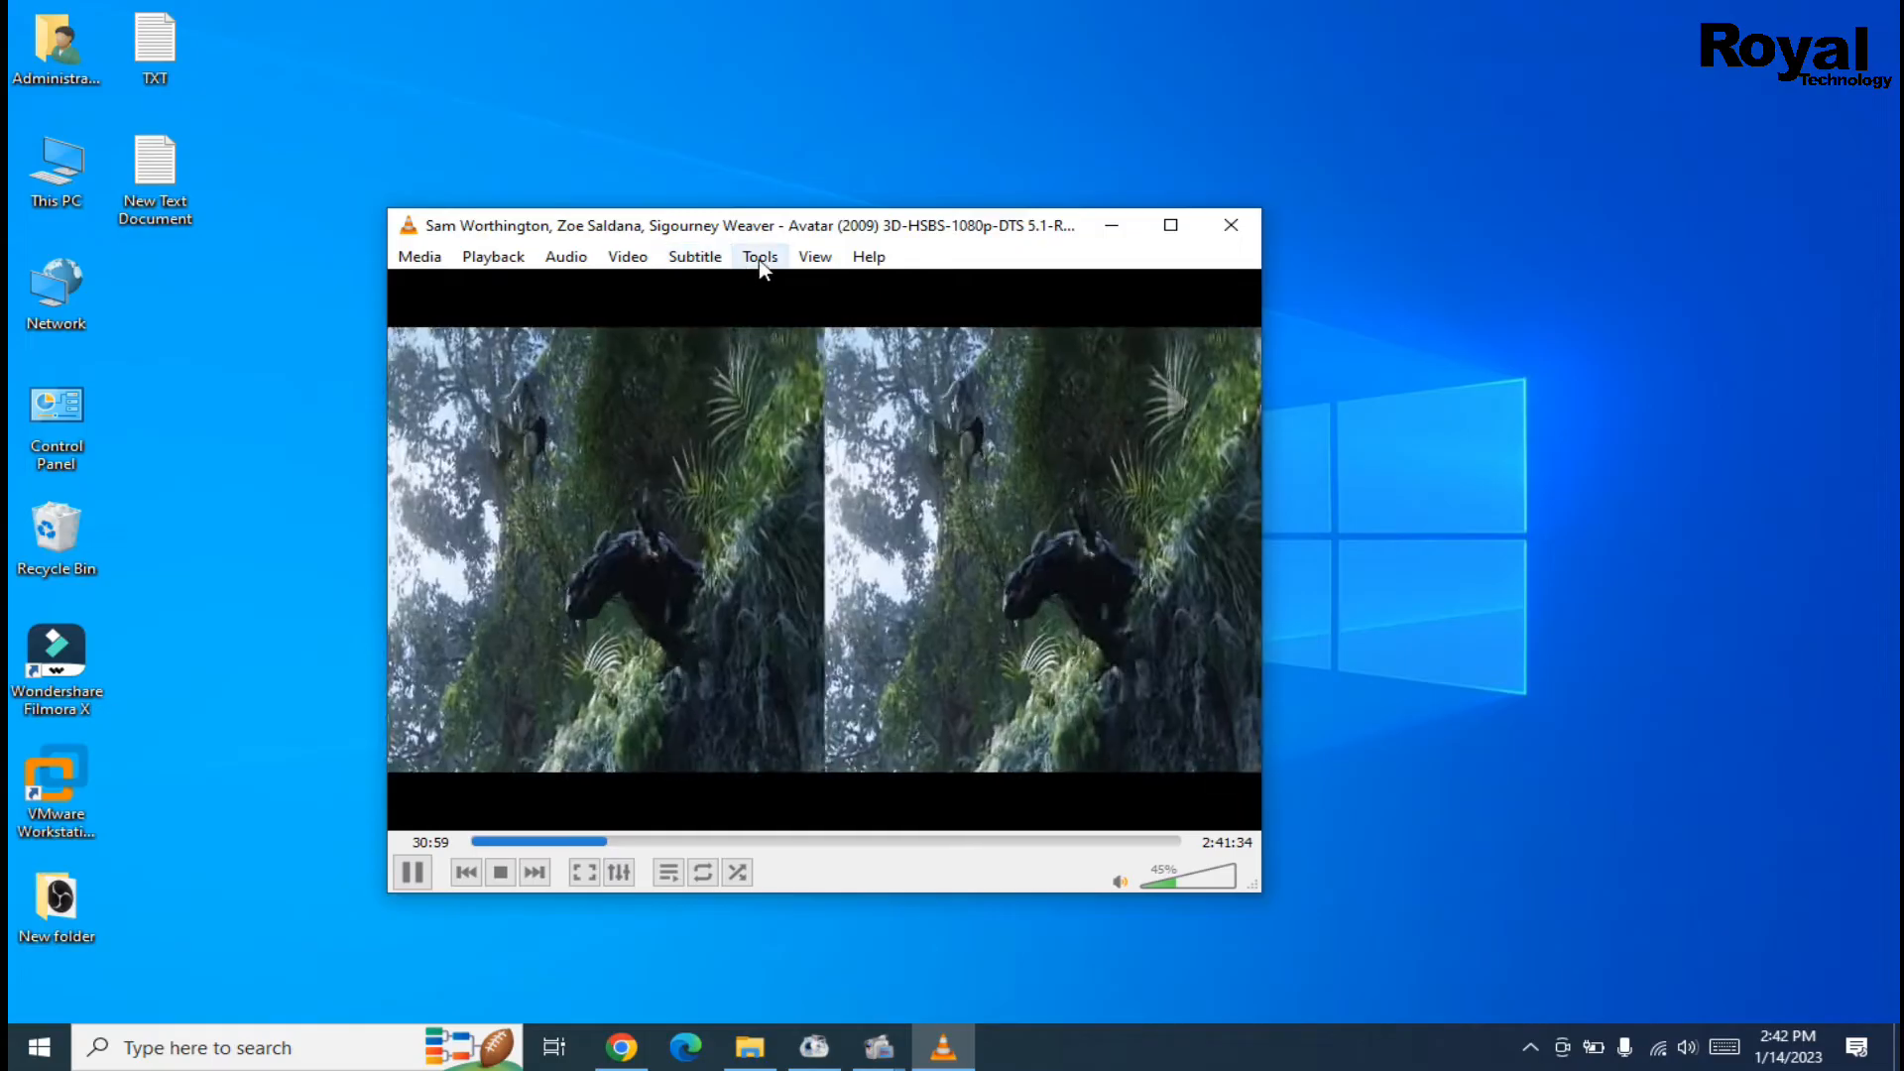
pyautogui.click(758, 256)
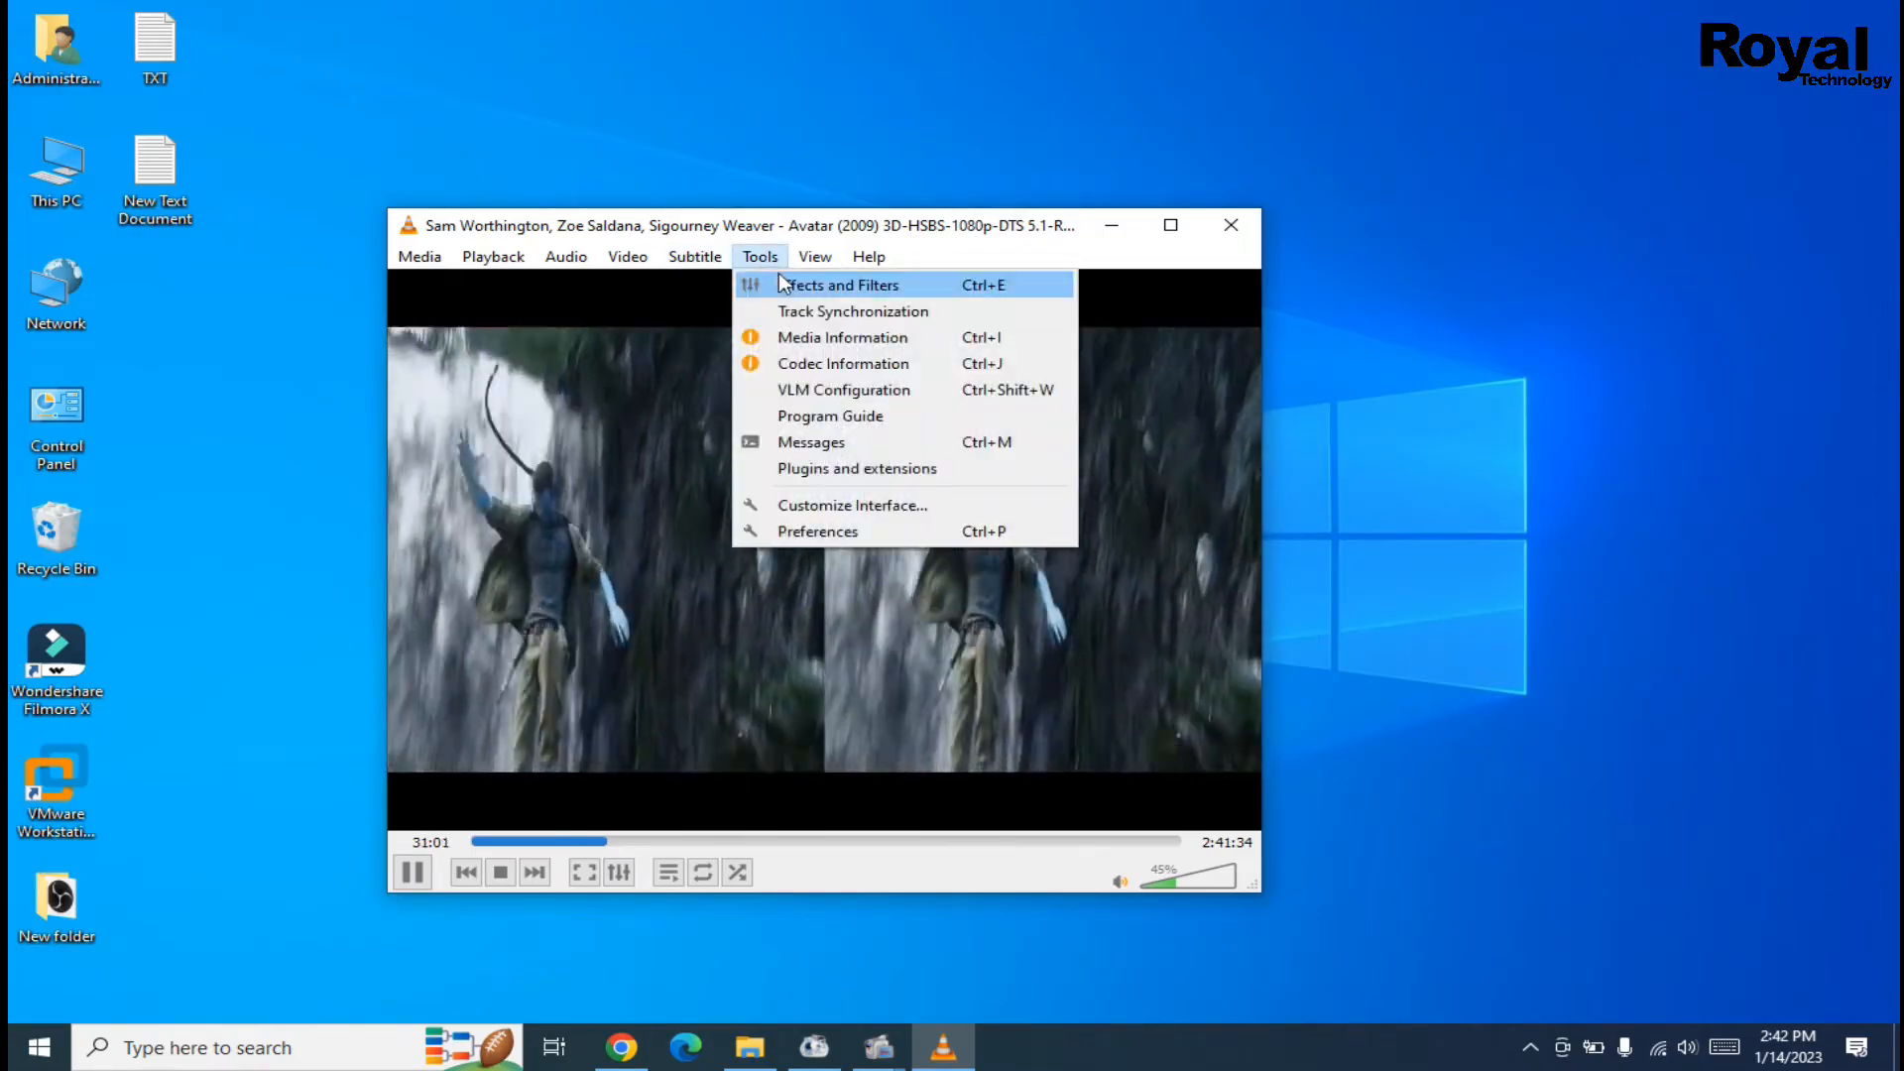
pyautogui.click(846, 285)
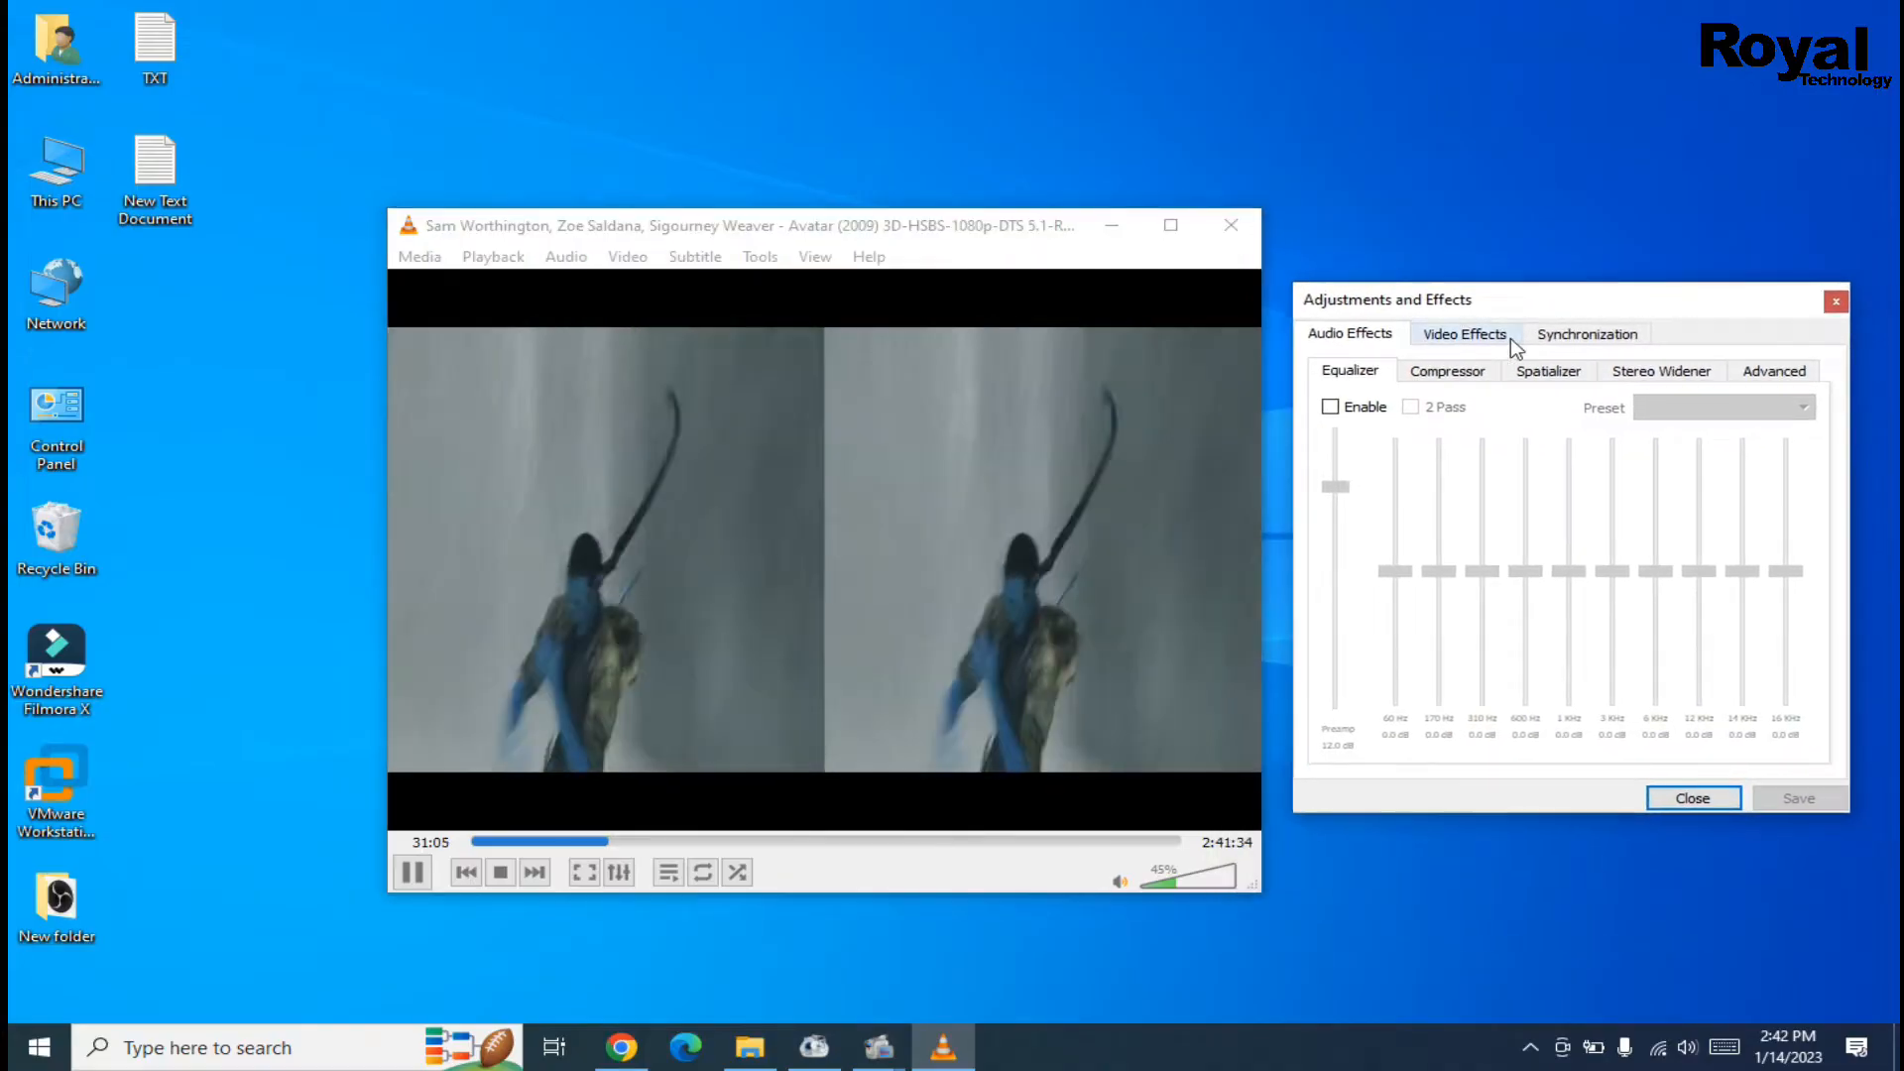
# Tick Anaglyph 3D under Video Effects > Advanced, leaving it enabled after toggling it once.
pyautogui.click(1464, 333)
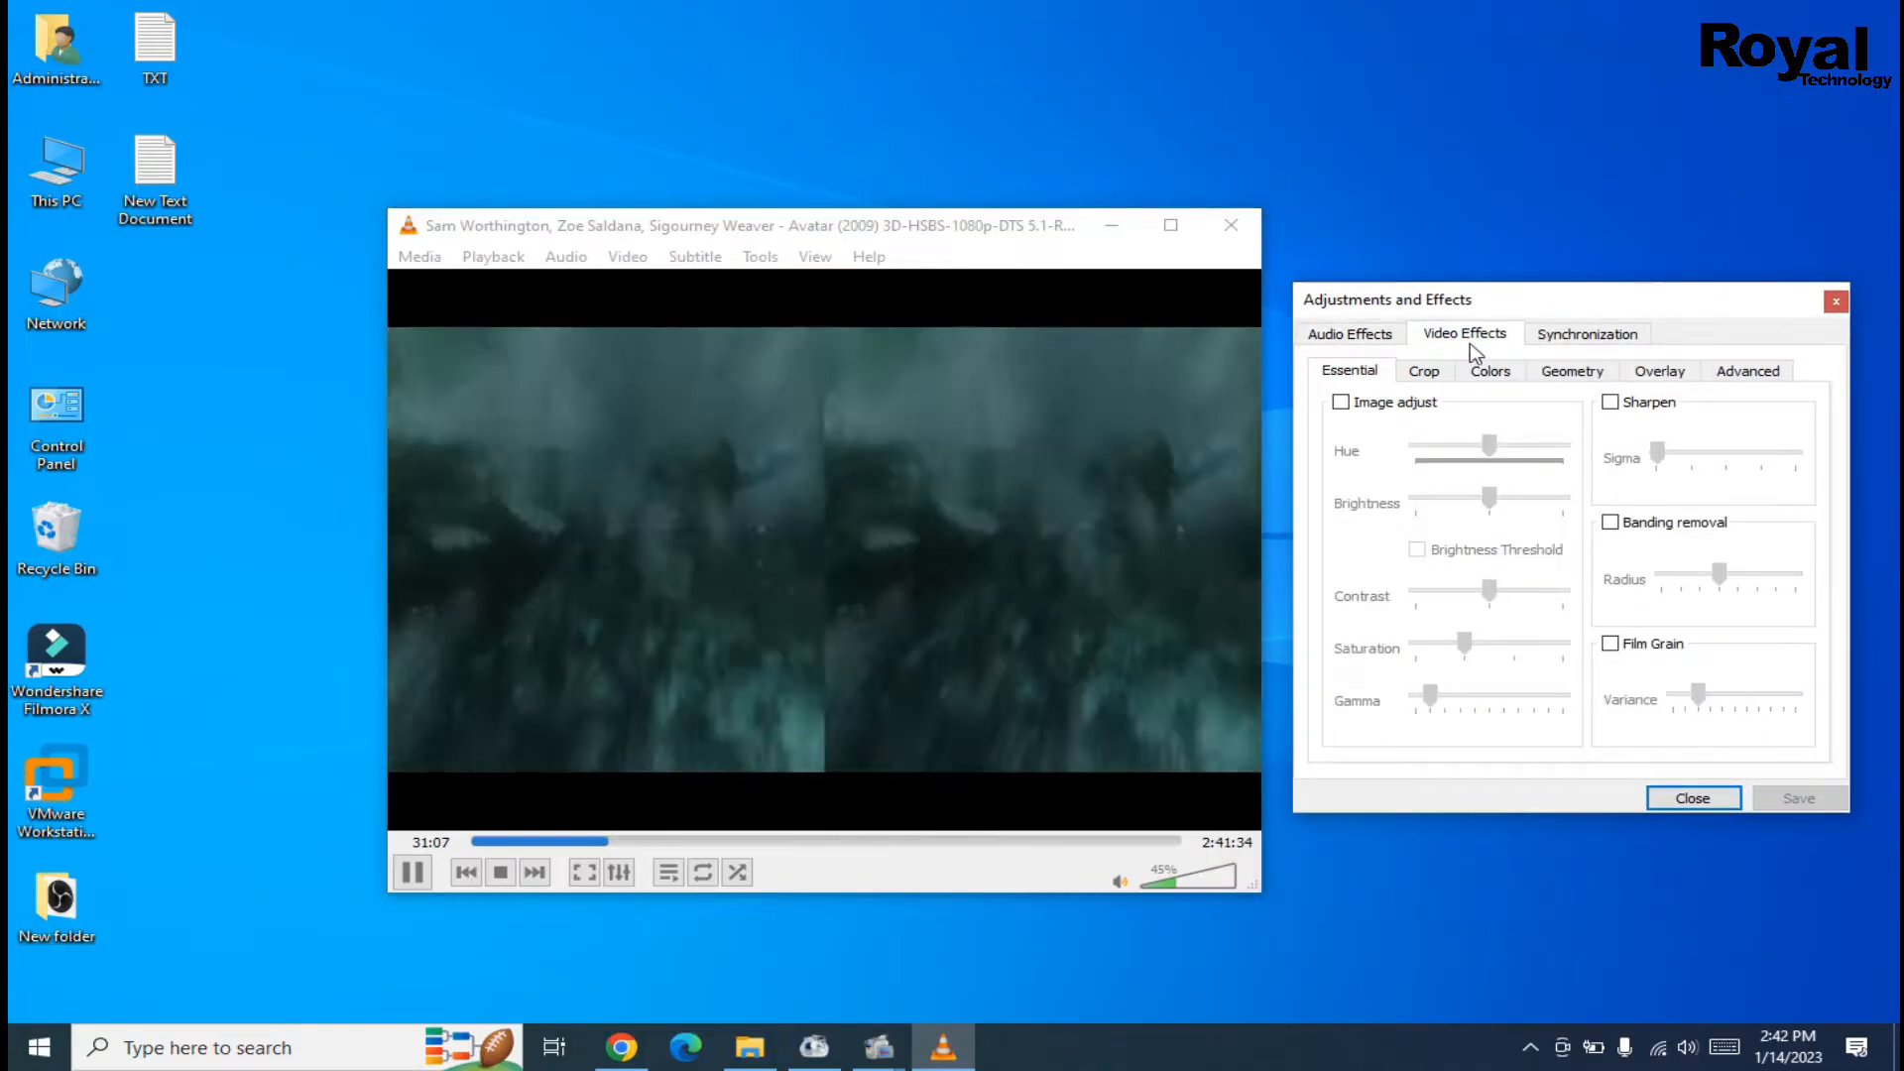
pyautogui.click(1748, 369)
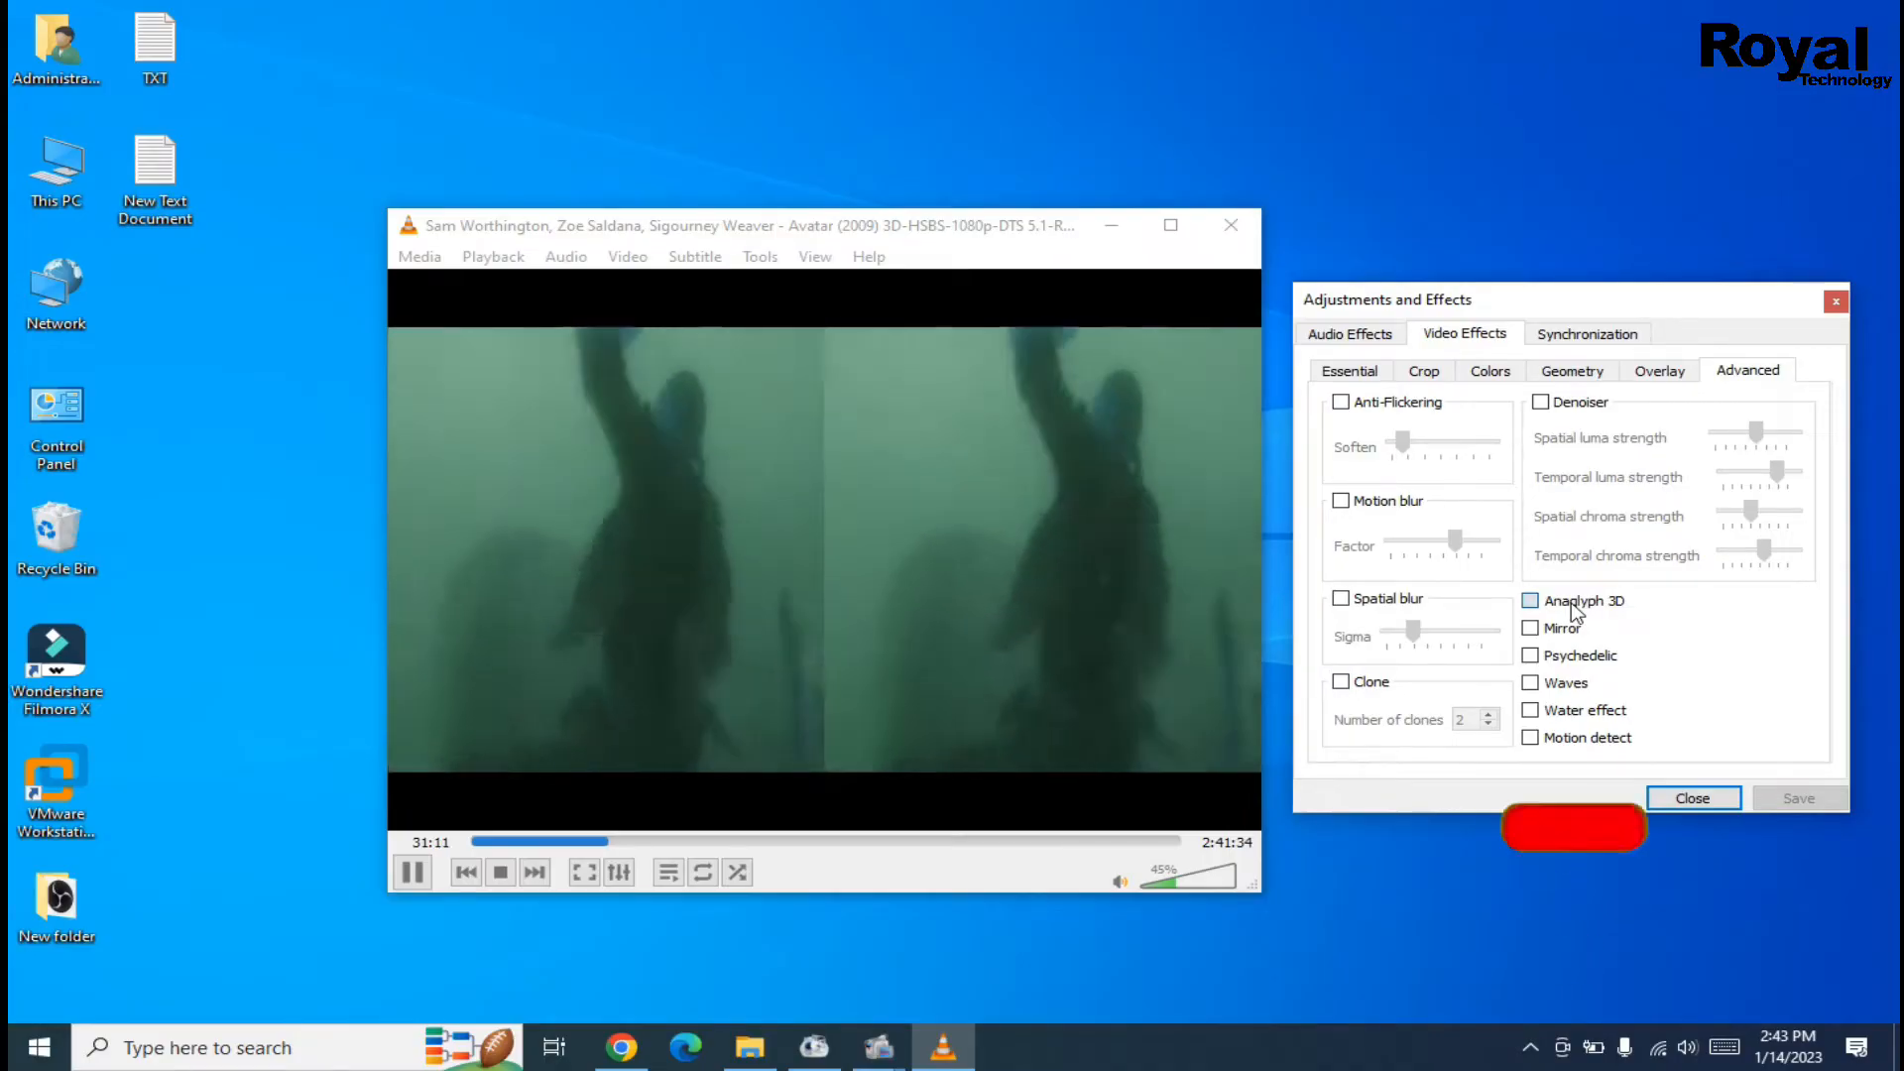
pyautogui.click(1530, 600)
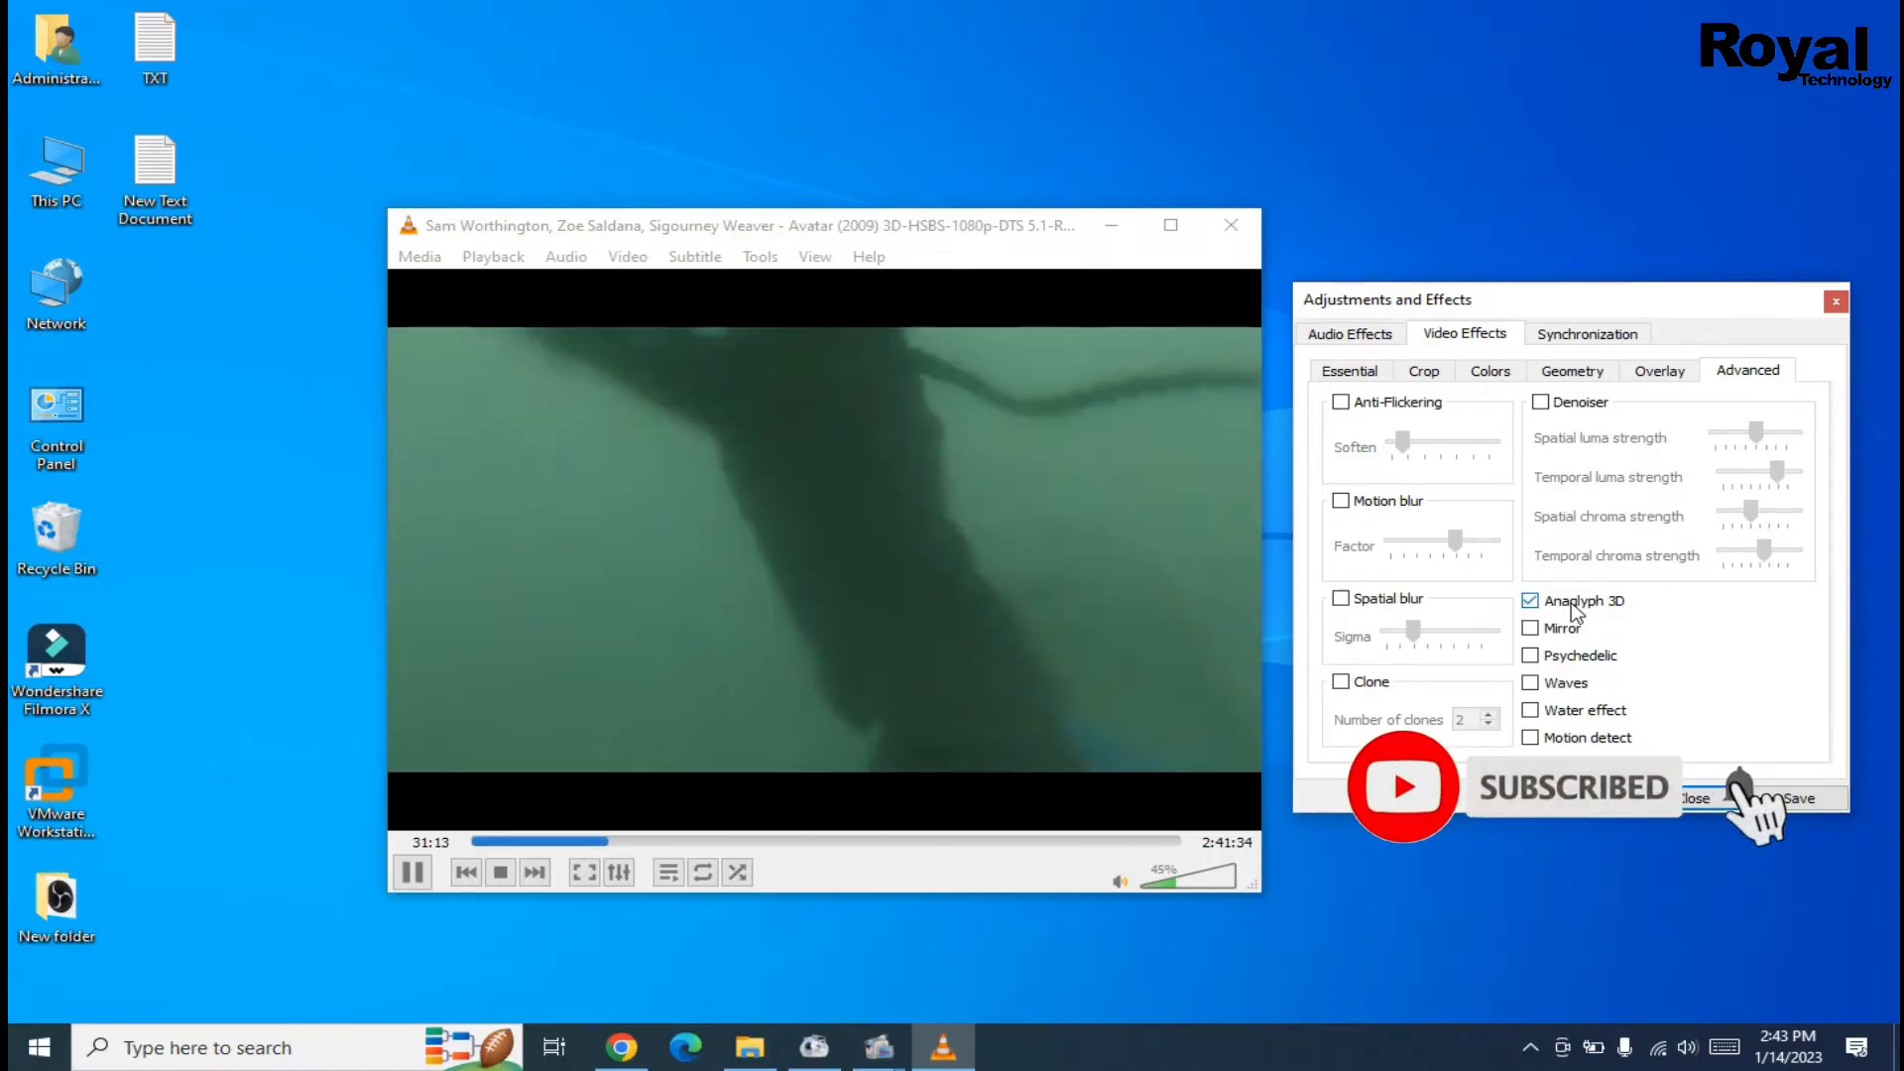
pyautogui.click(1531, 600)
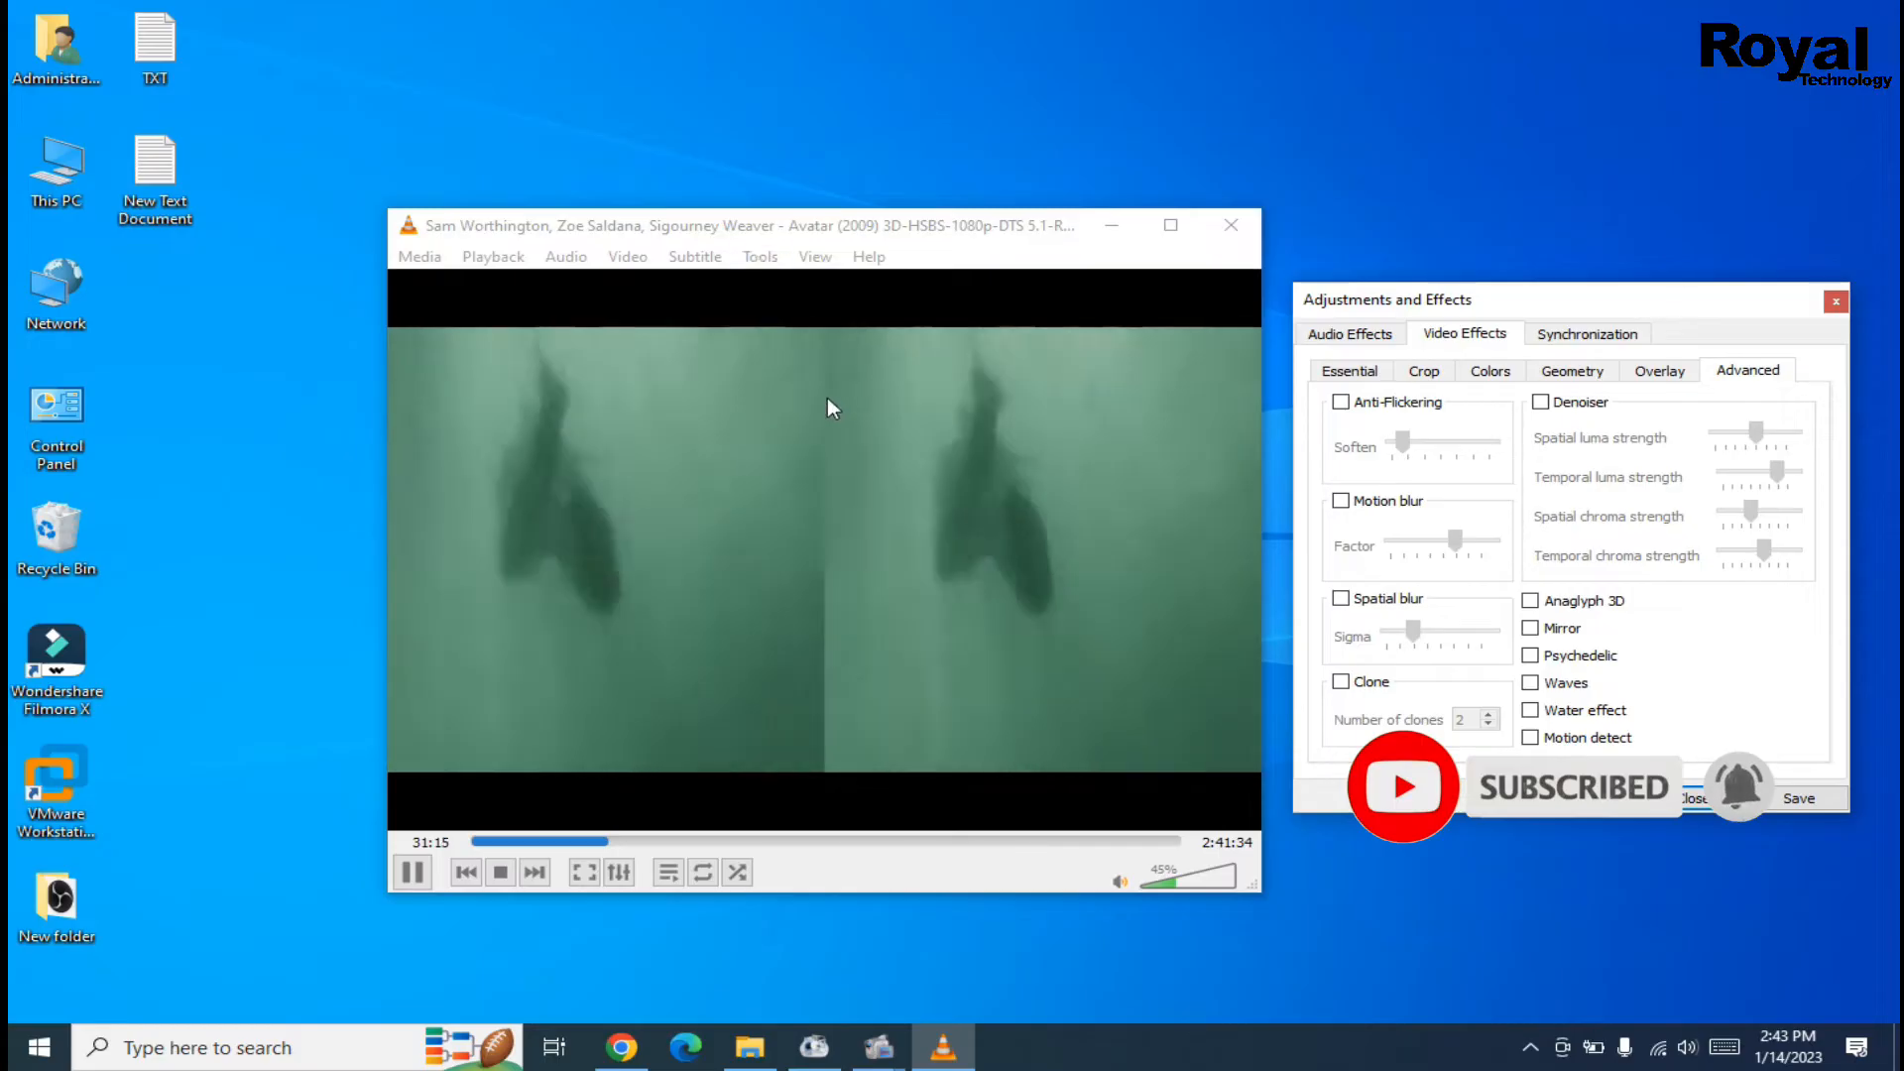
pyautogui.click(1530, 600)
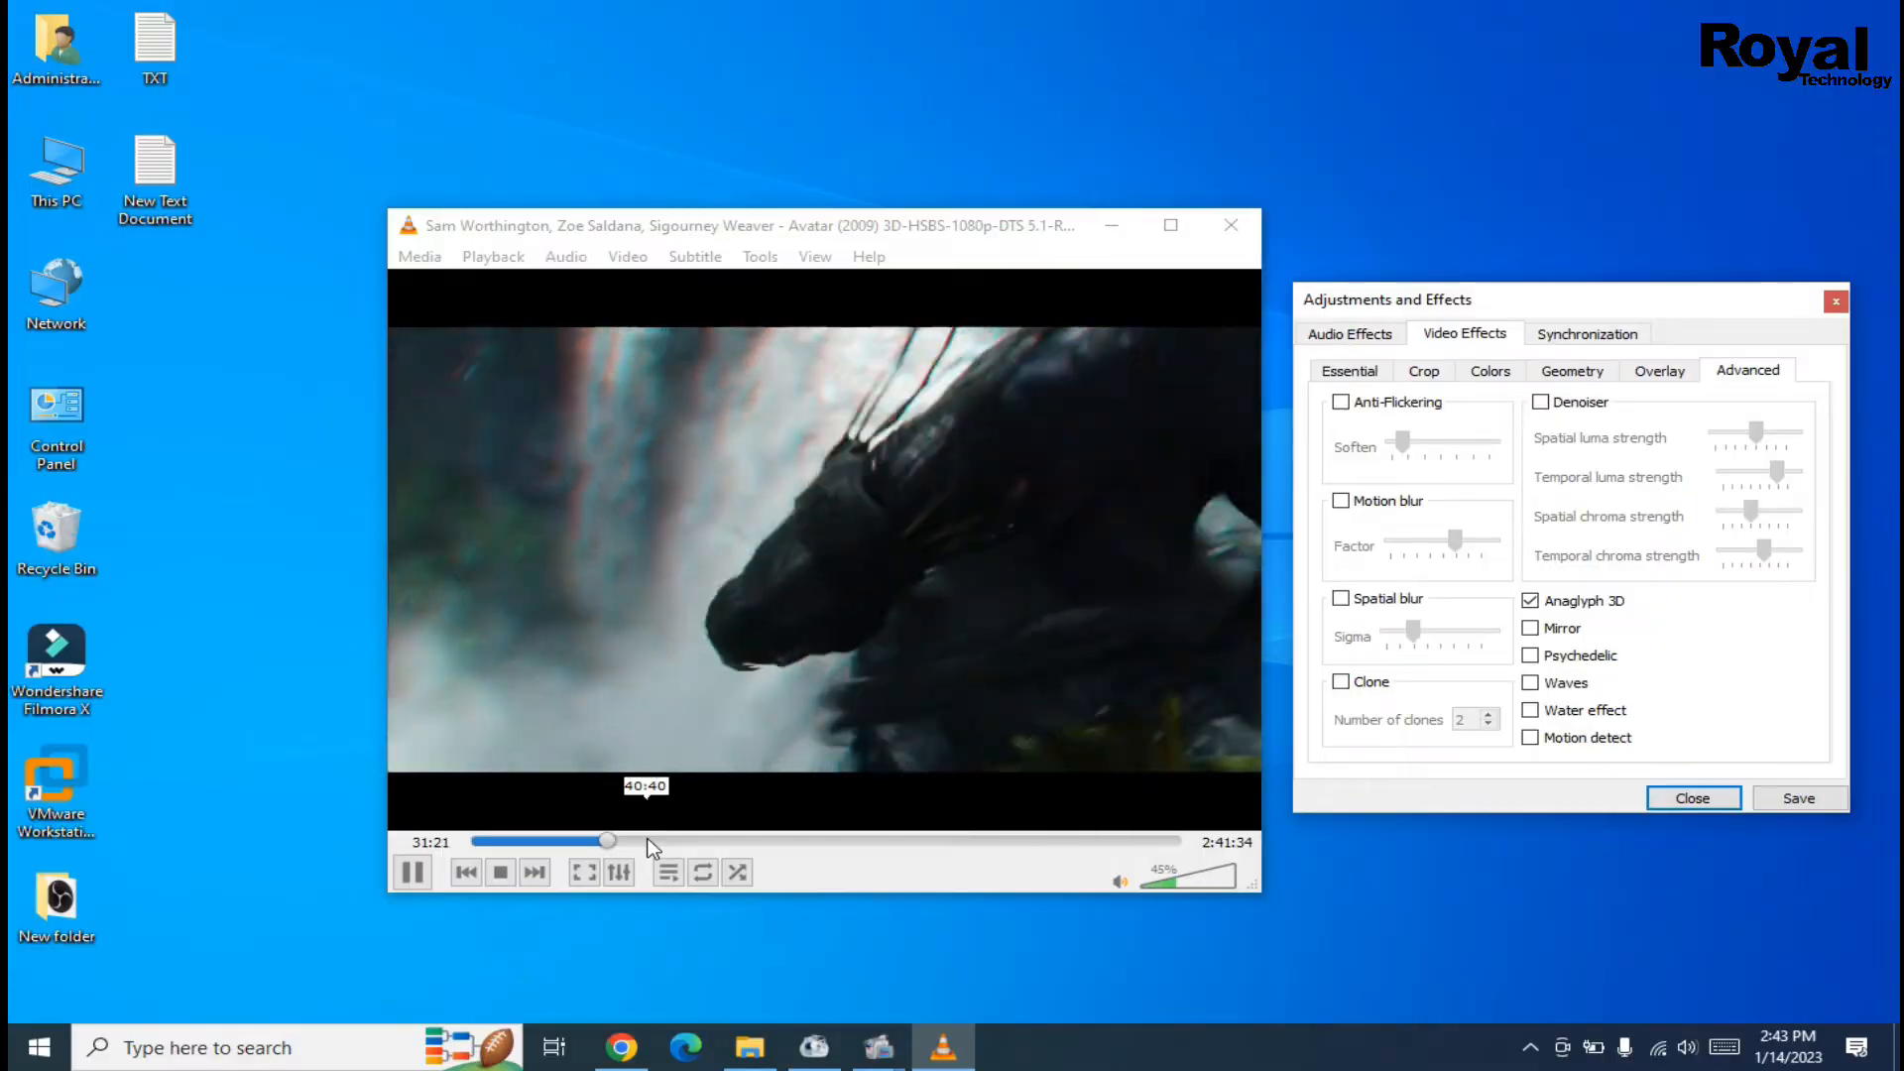
# Seek forward to about 1:13:24, then 1:21, checking the red-cyan anaglyph image.
pyautogui.moveTo(591, 840); pyautogui.dragTo(646, 840)
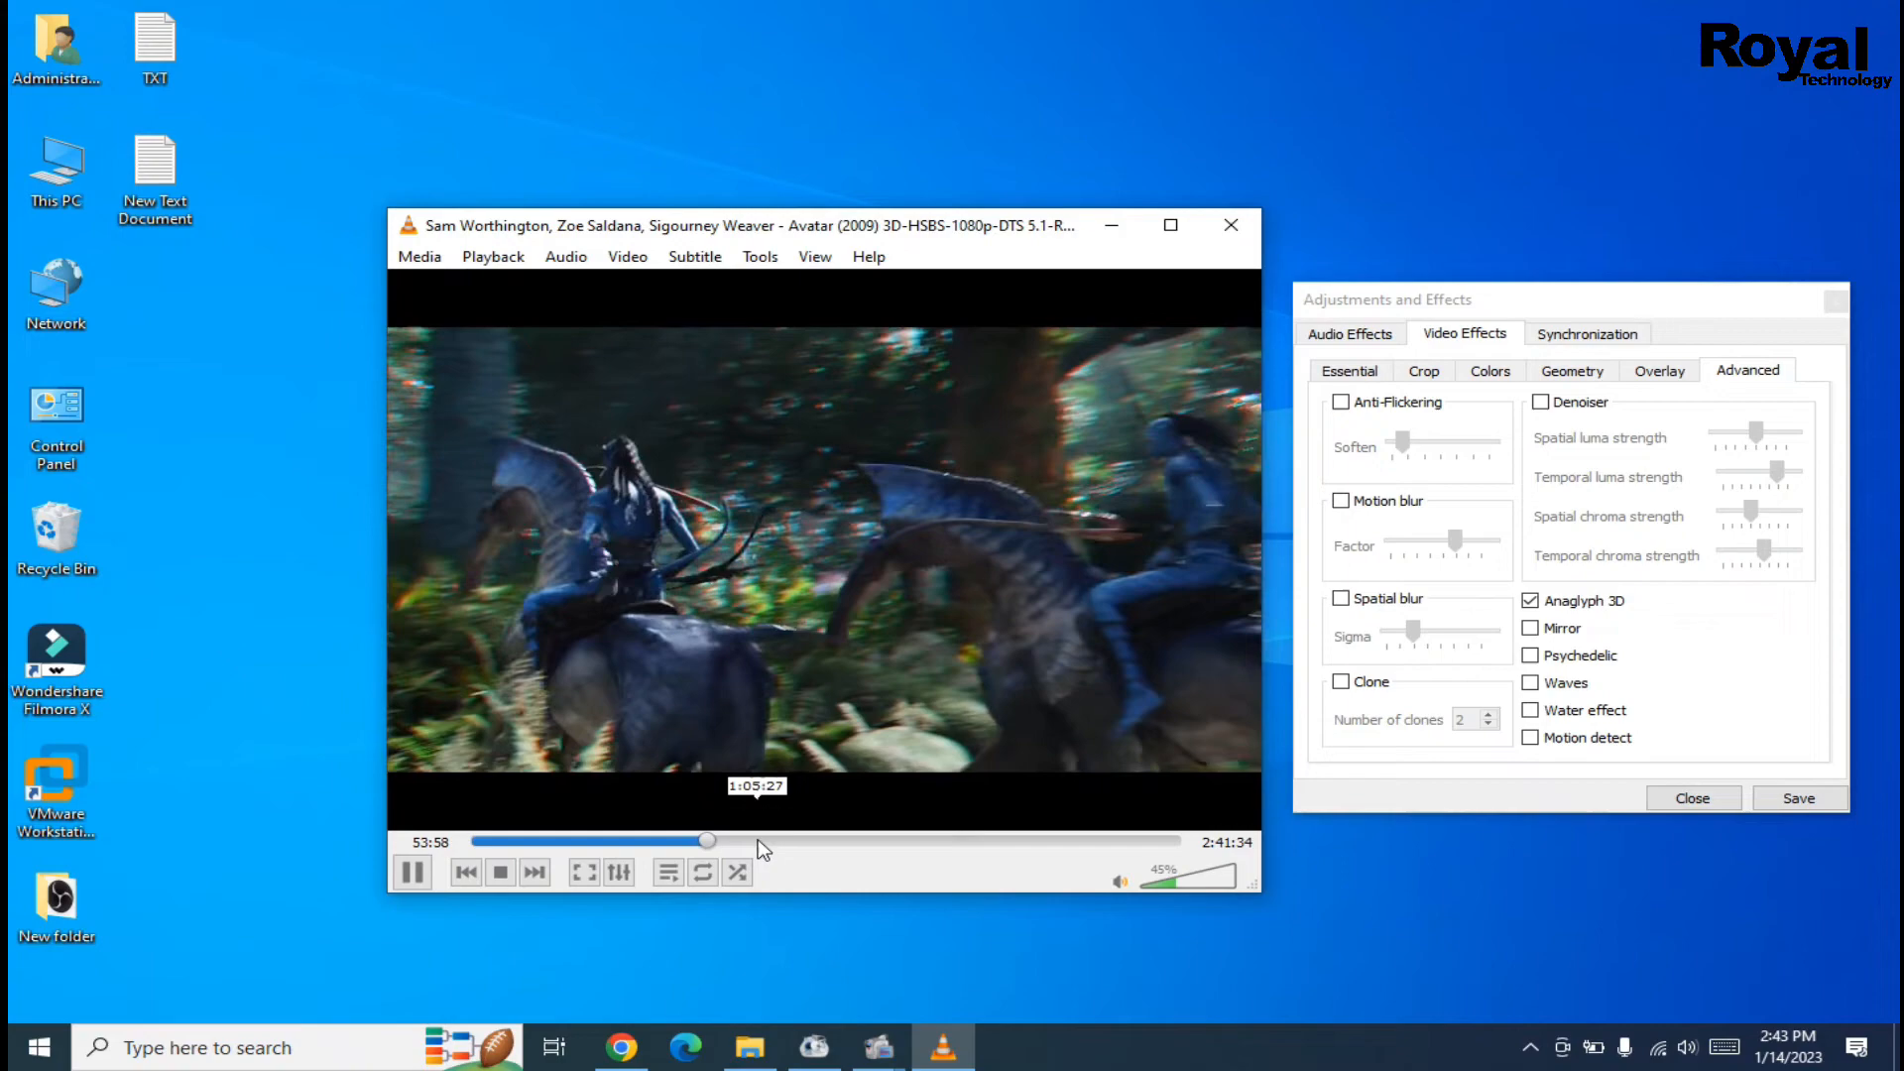
pyautogui.moveTo(709, 840); pyautogui.dragTo(791, 840)
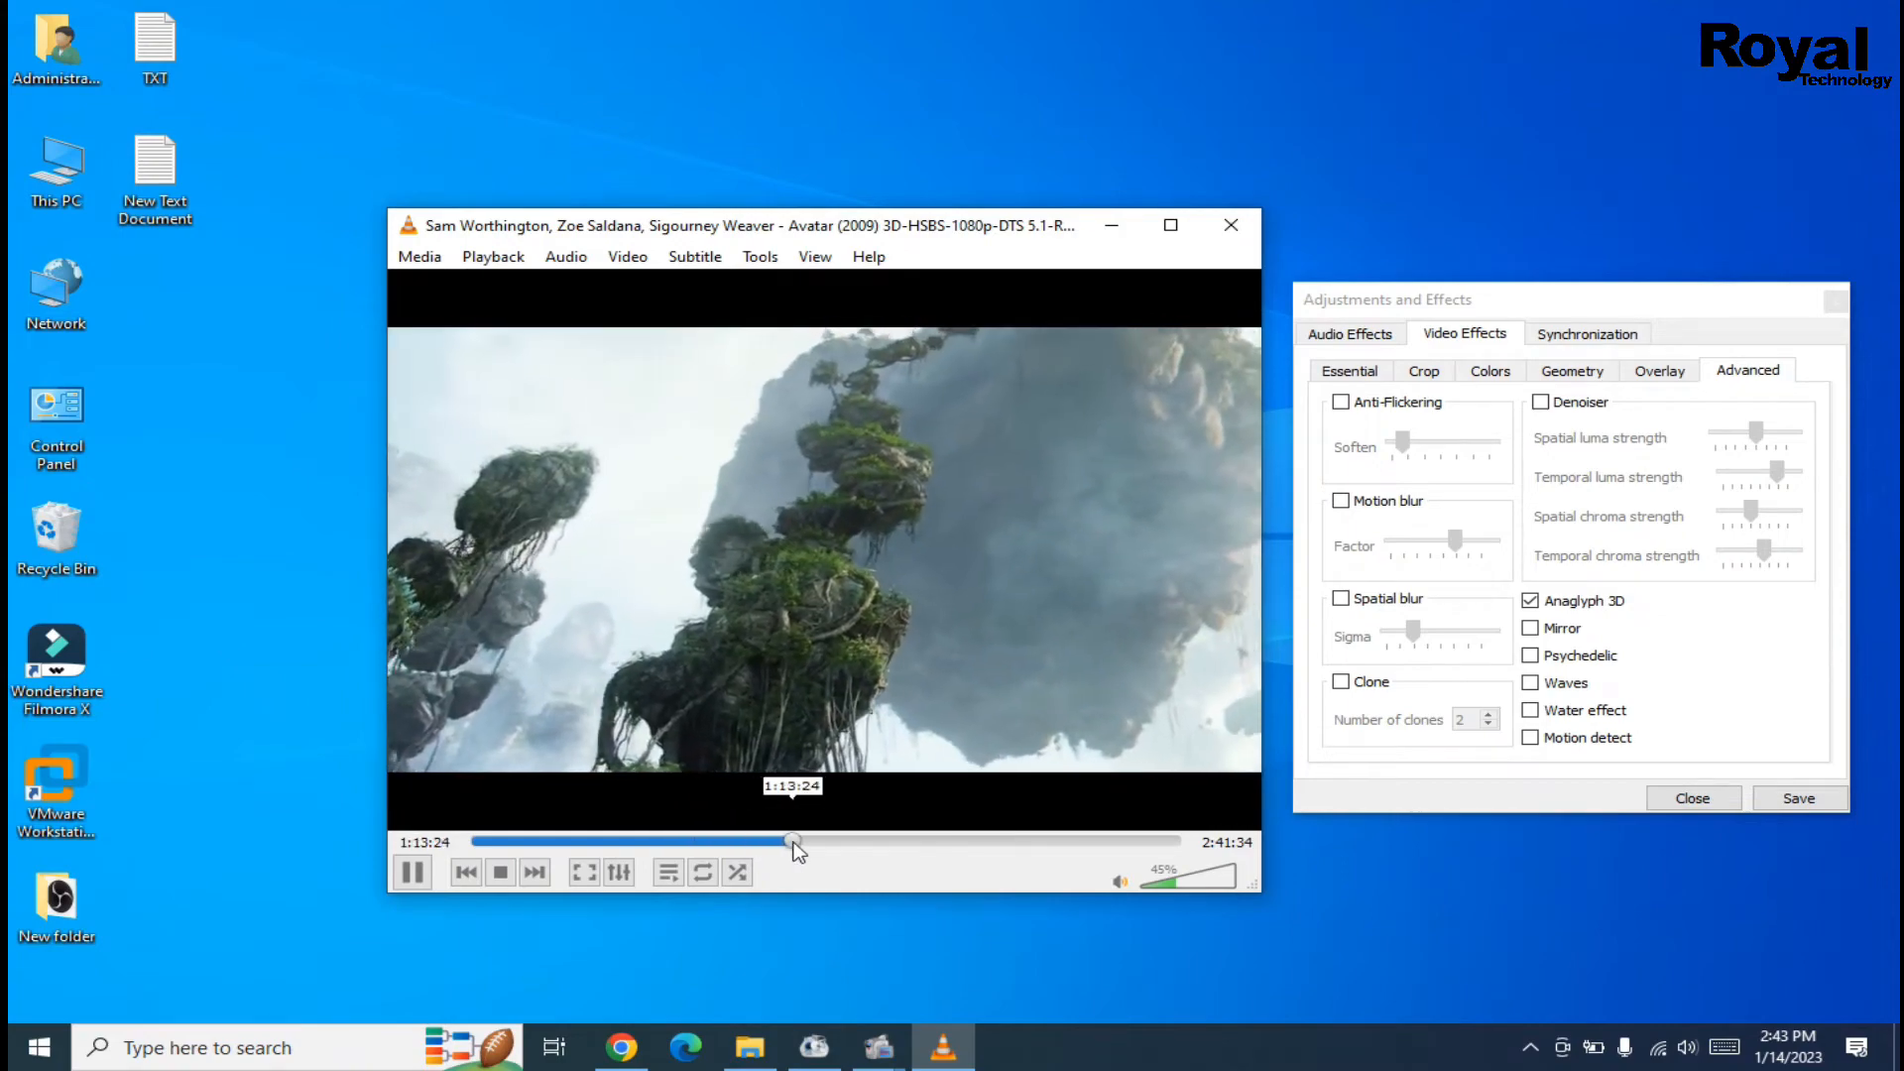
pyautogui.moveTo(790, 840); pyautogui.dragTo(826, 840)
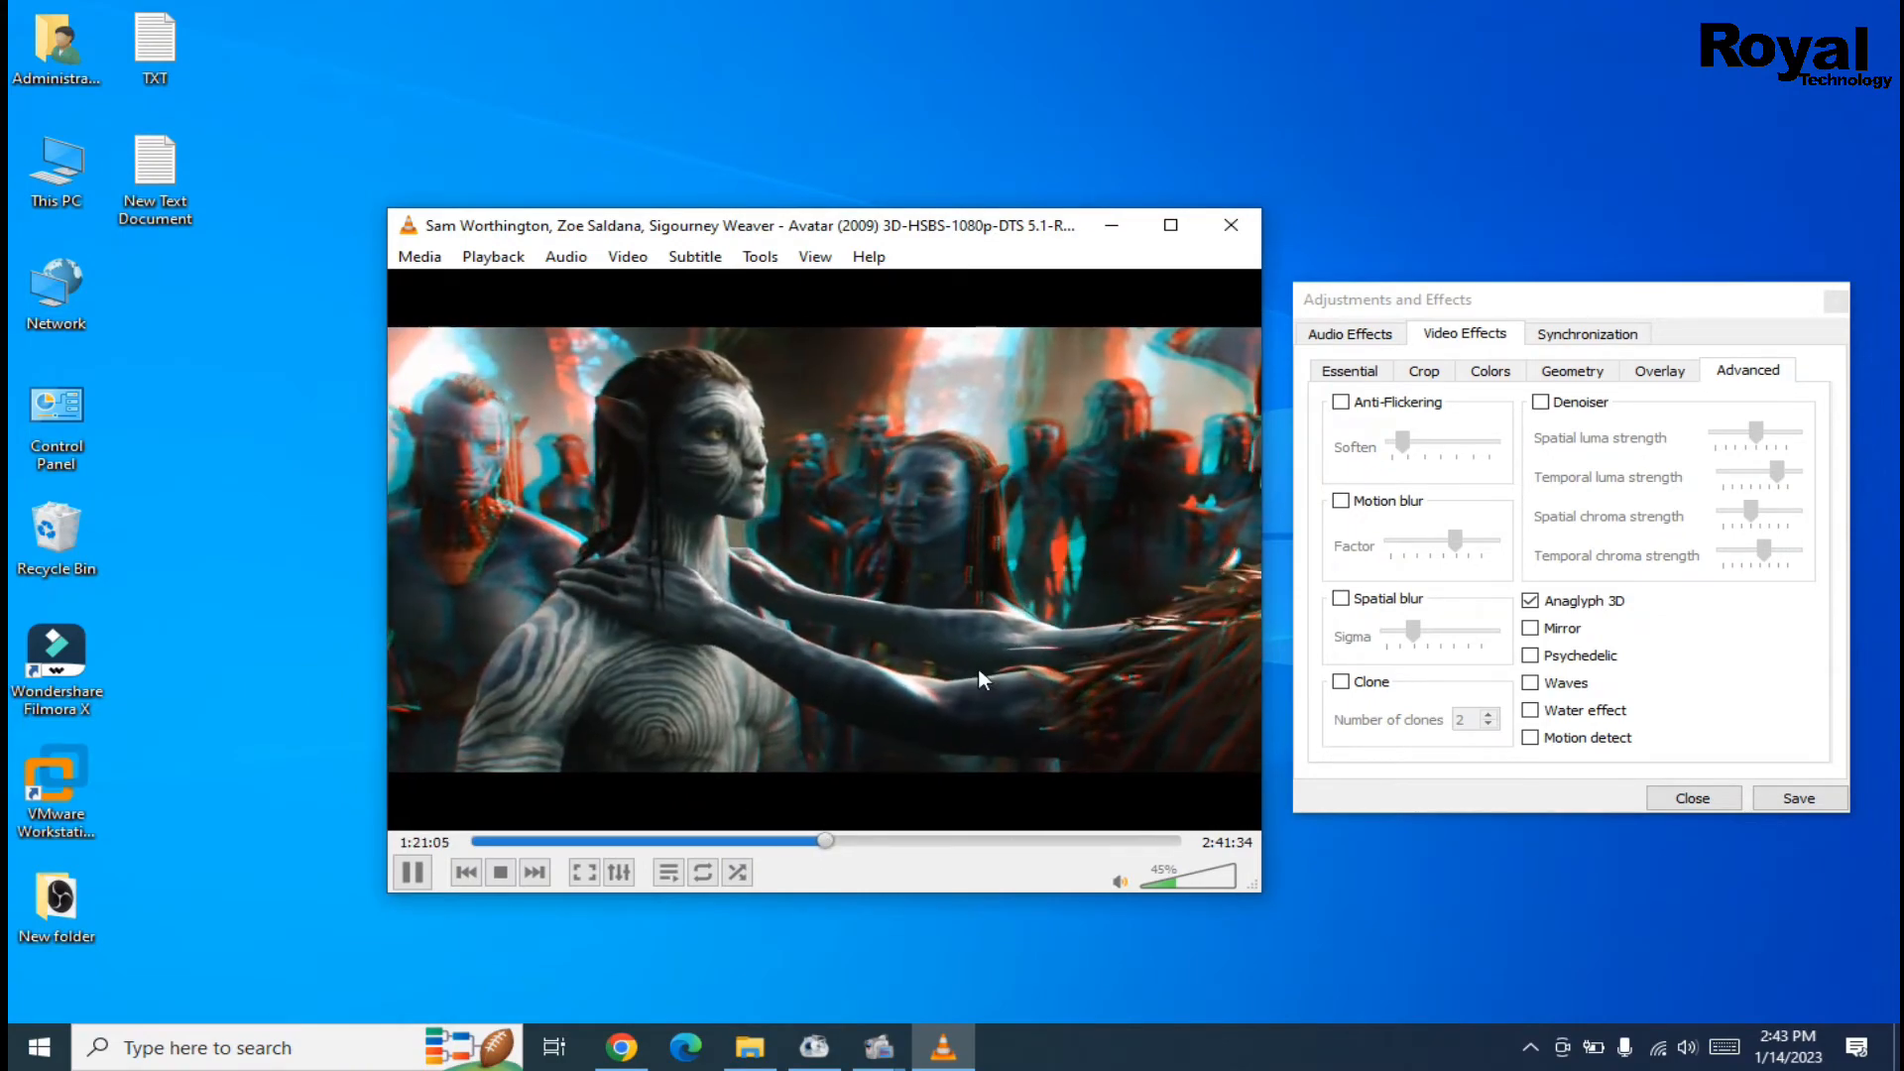